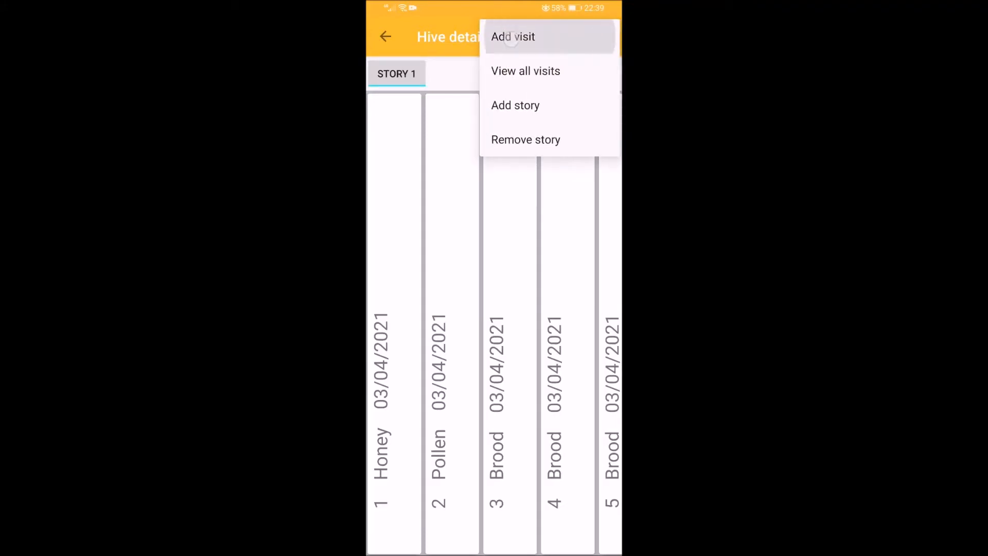
Start a new visit record for the hive from the Hive details menu
left_click(513, 37)
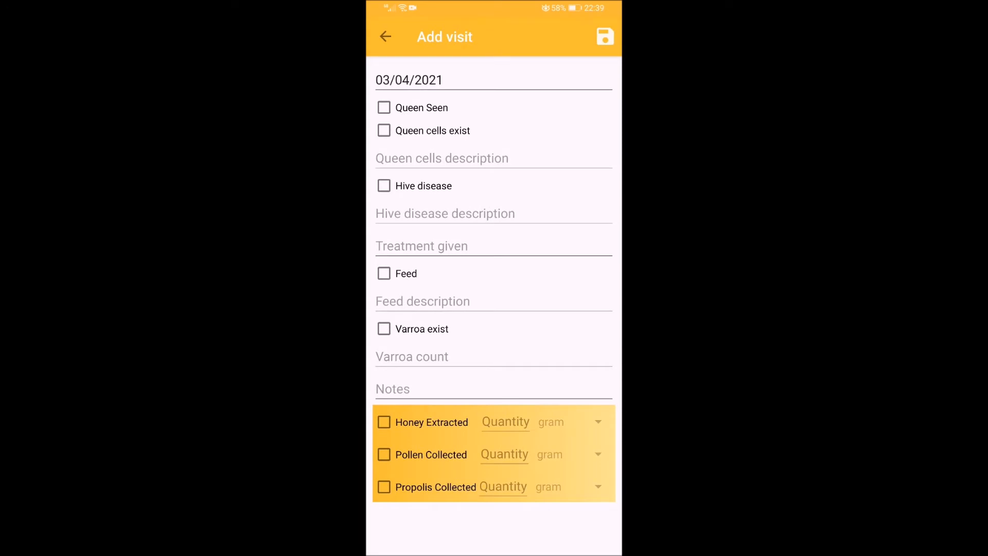
Mark Queen Seen and Queen cells exist, with a queen cells description of 8
left_click(384, 107)
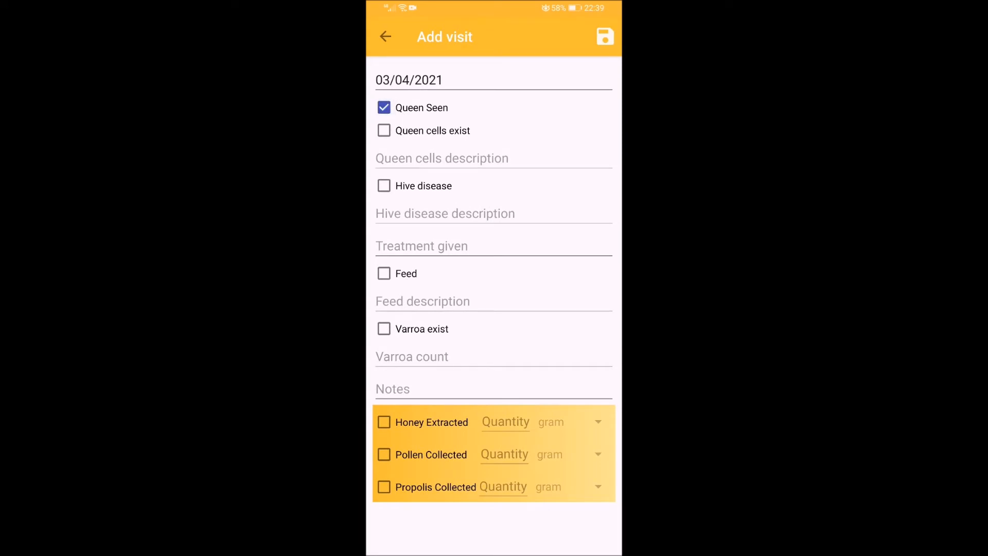
left_click(384, 107)
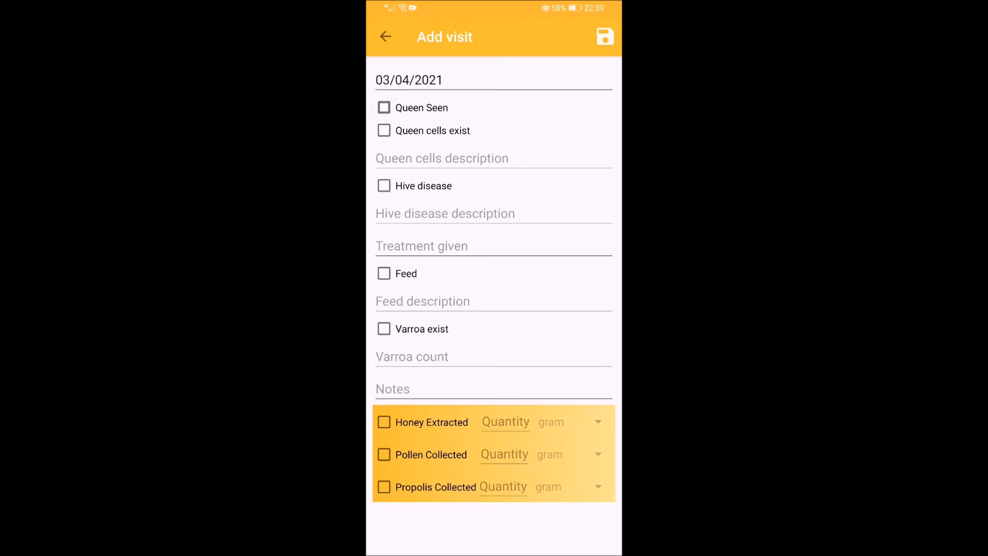
left_click(384, 108)
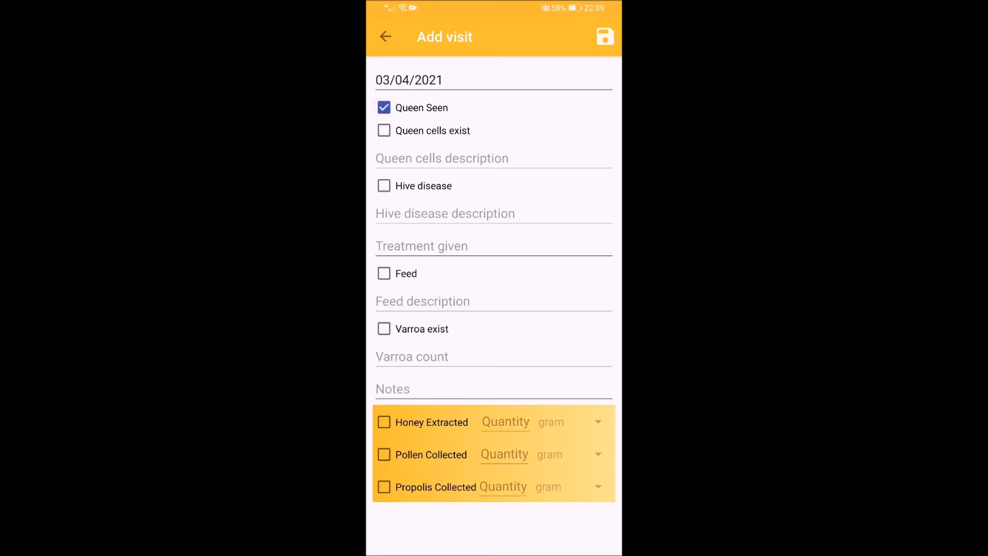
left_click(384, 130)
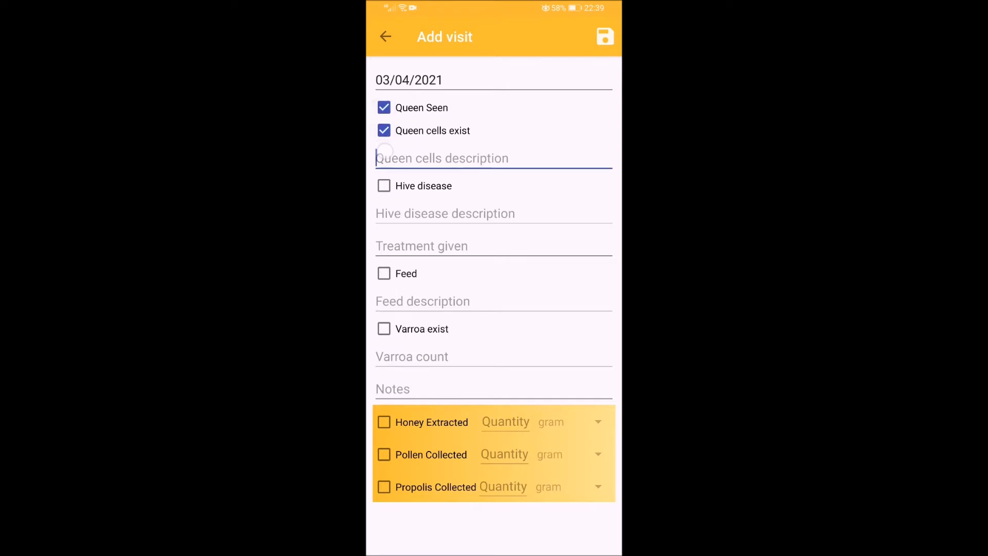
left_click(493, 158)
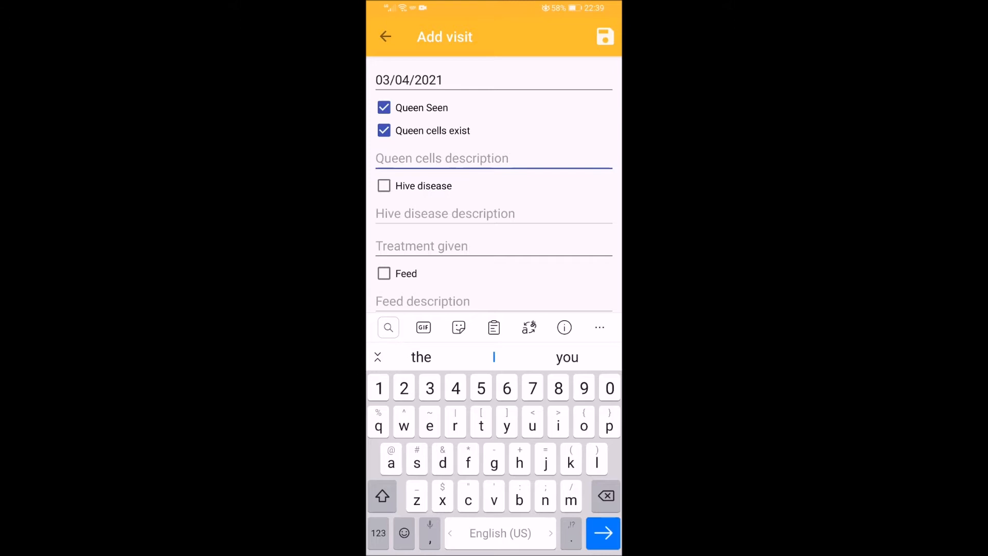
type("8")
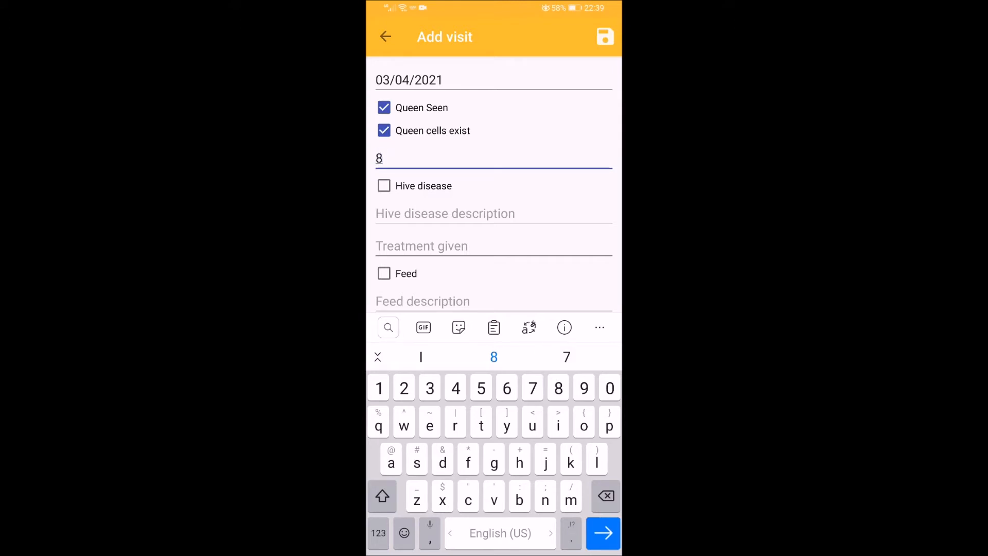
Toggle the Hive disease checkbox and leave it unticked
left_click(384, 185)
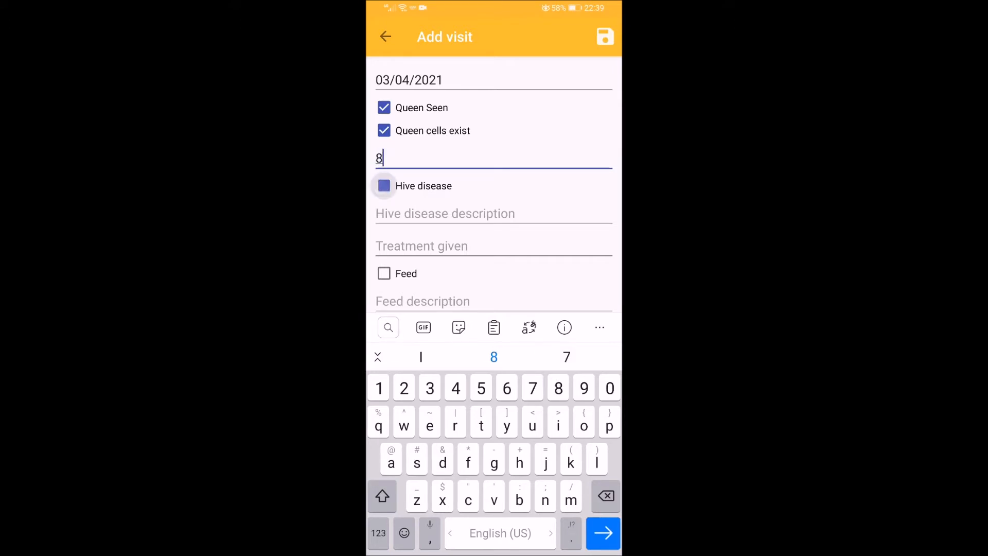
left_click(384, 185)
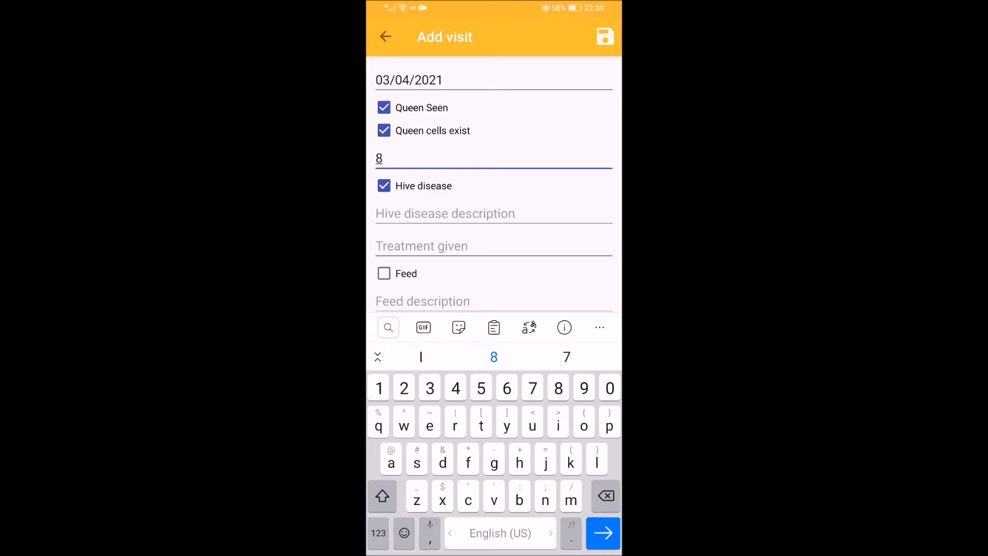
left_click(384, 185)
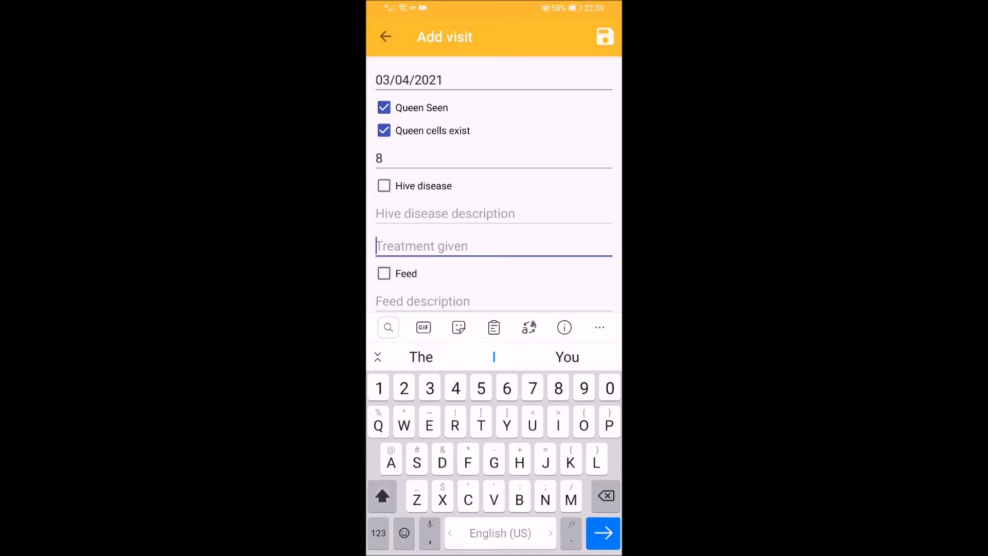
Enter Thymol as the treatment given and tick Feed
type("Thy")
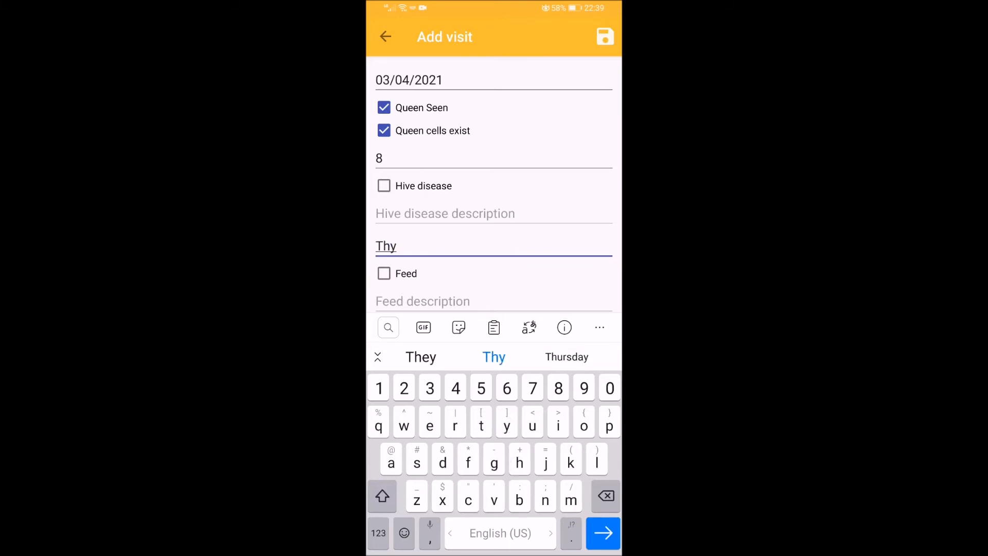
type("mol")
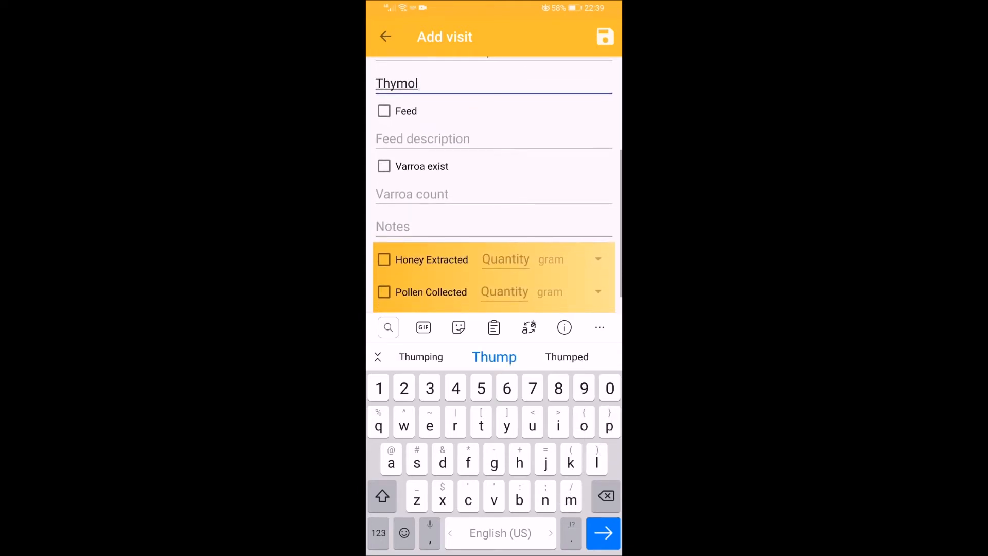
left_click(384, 111)
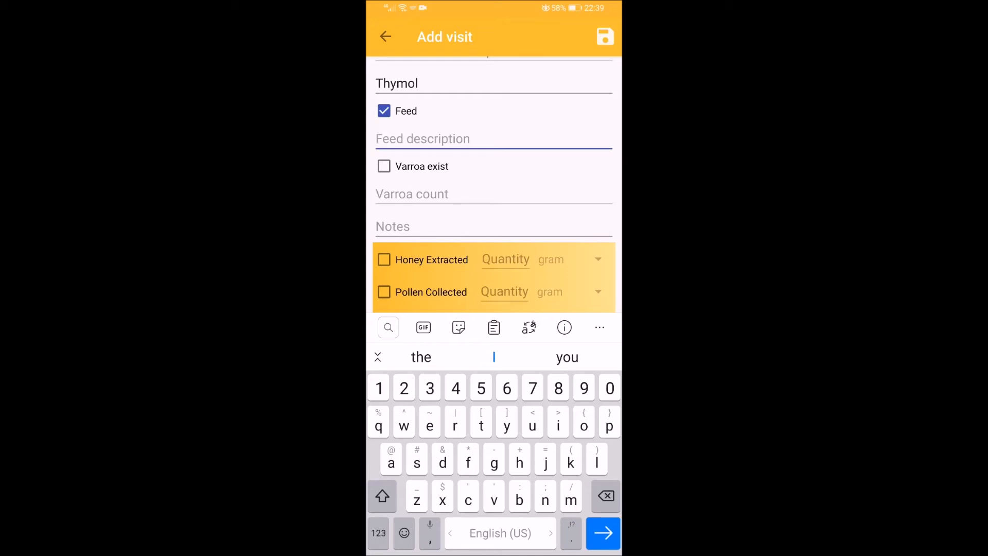
Enter 1 Liter as the feed description using the keyboard suggestion
type("1")
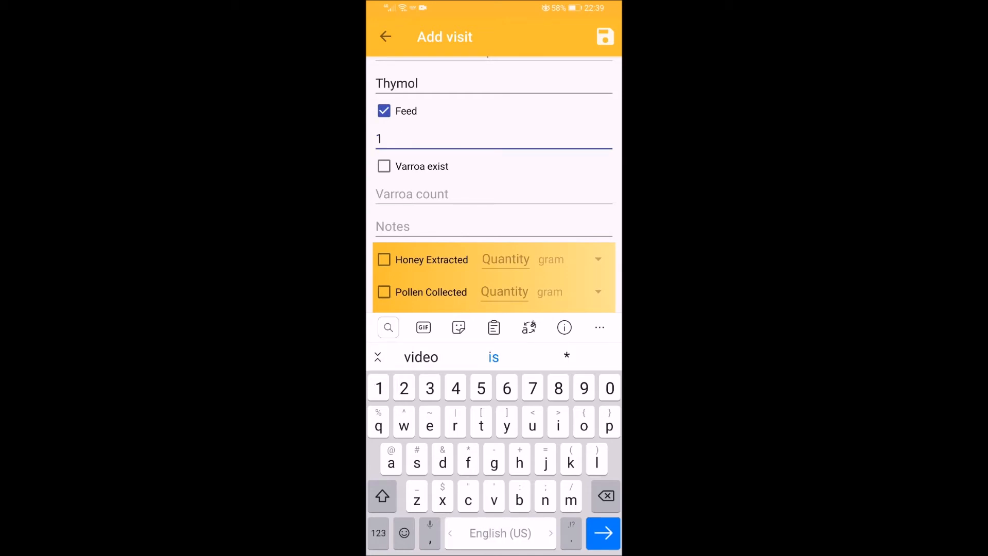
type("Lit")
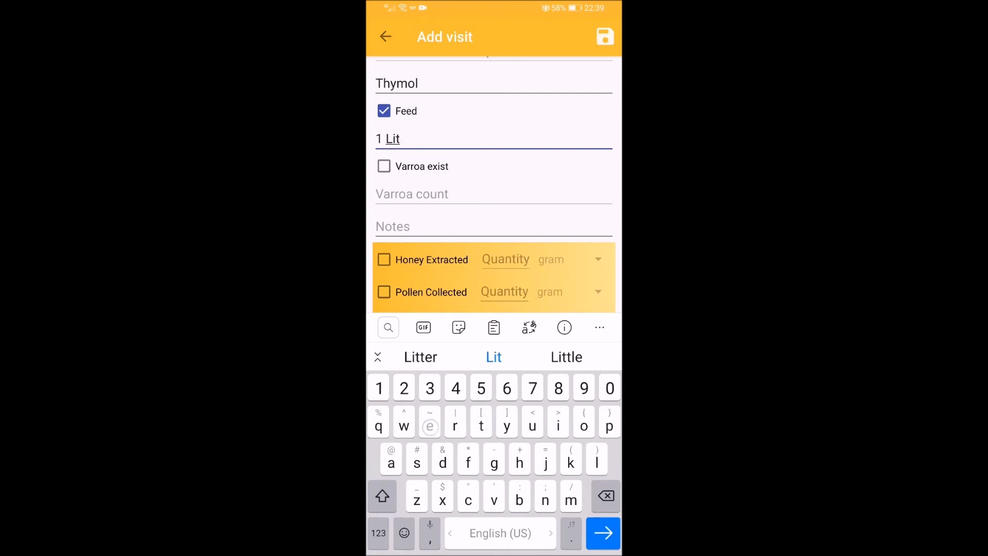
left_click(493, 357)
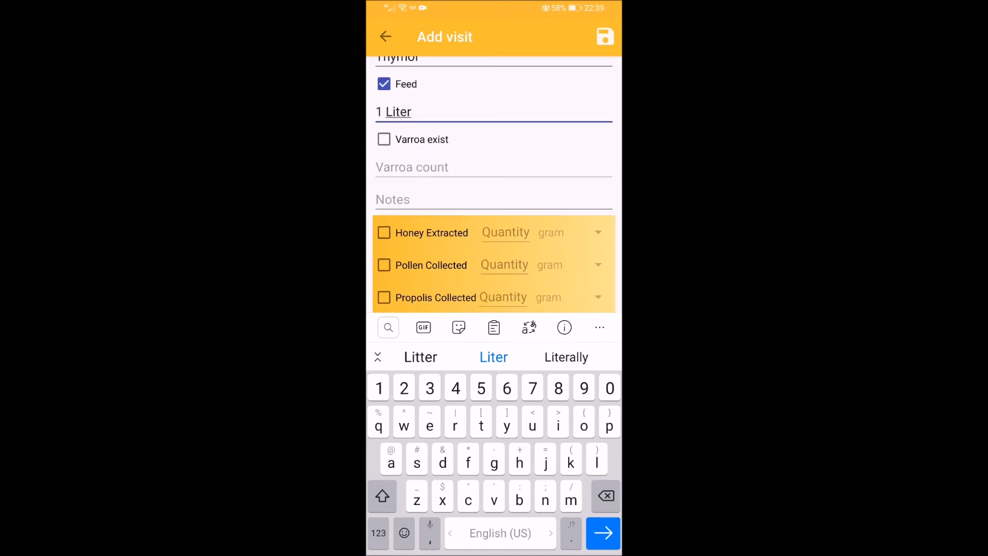
Toggle the honey/pollen checkboxes and save the visit record
left_click(383, 232)
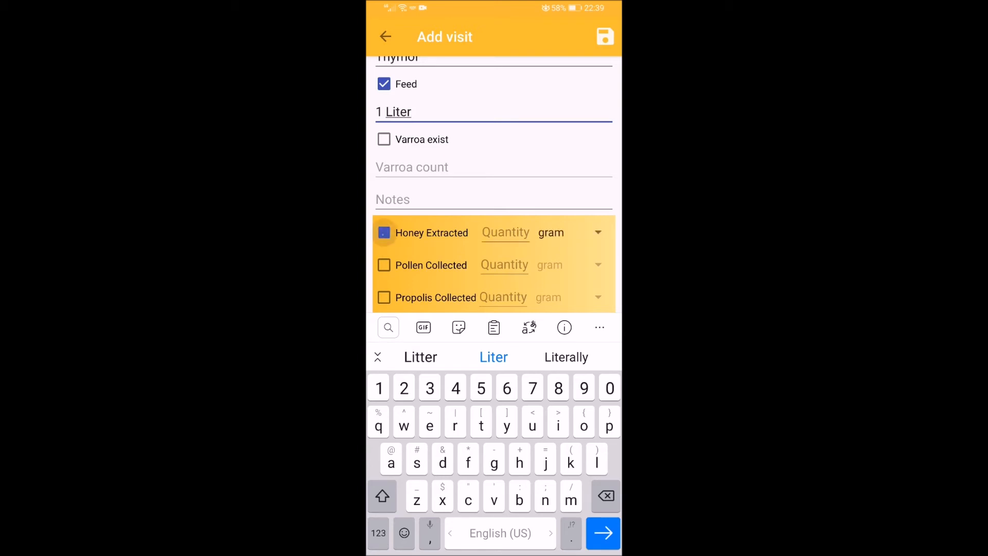
left_click(384, 233)
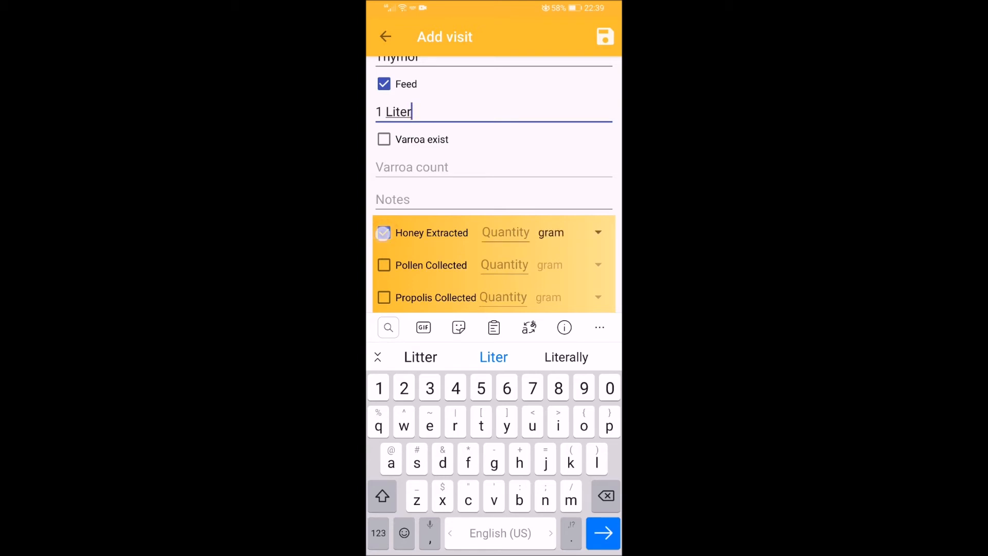
left_click(384, 233)
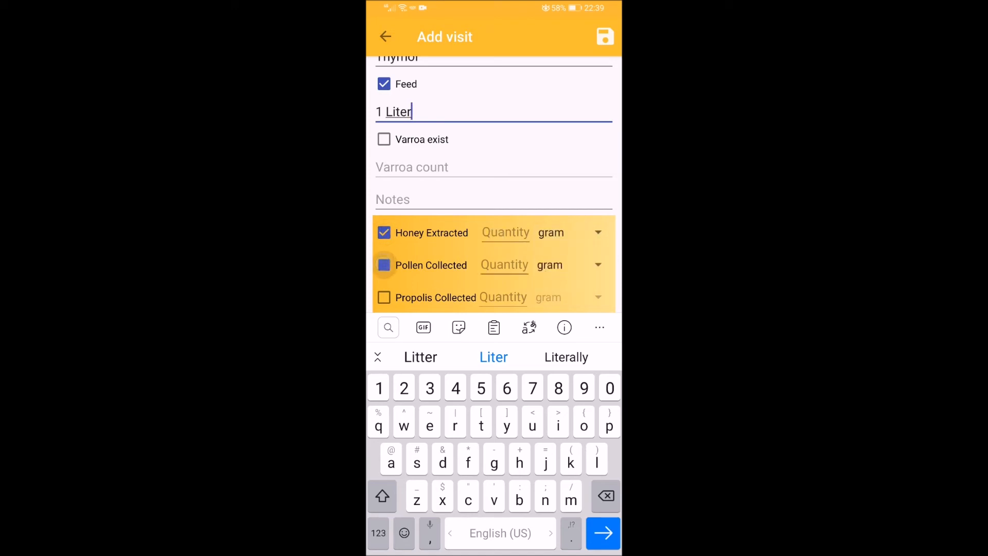
left_click(384, 264)
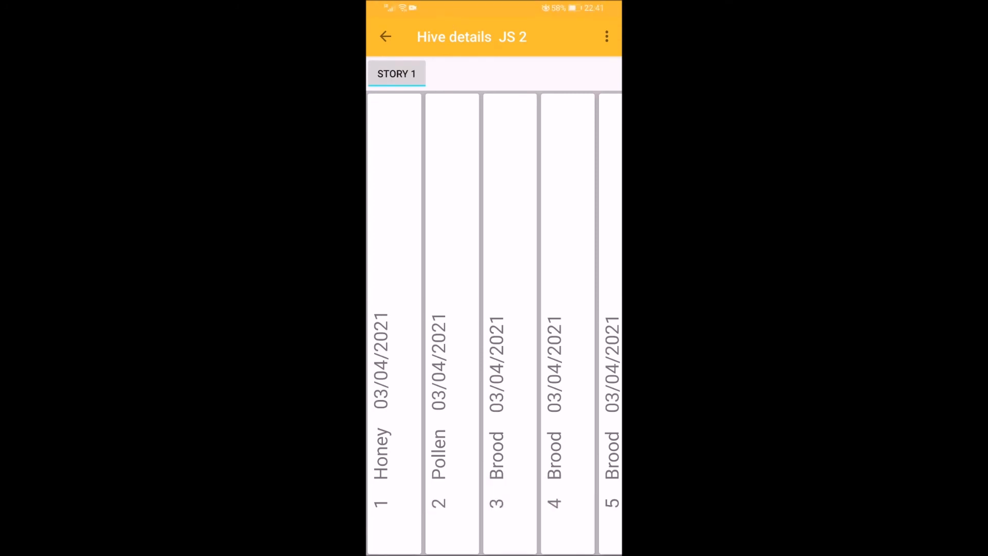
Show the hive's visit details report via View all visits
left_click(607, 36)
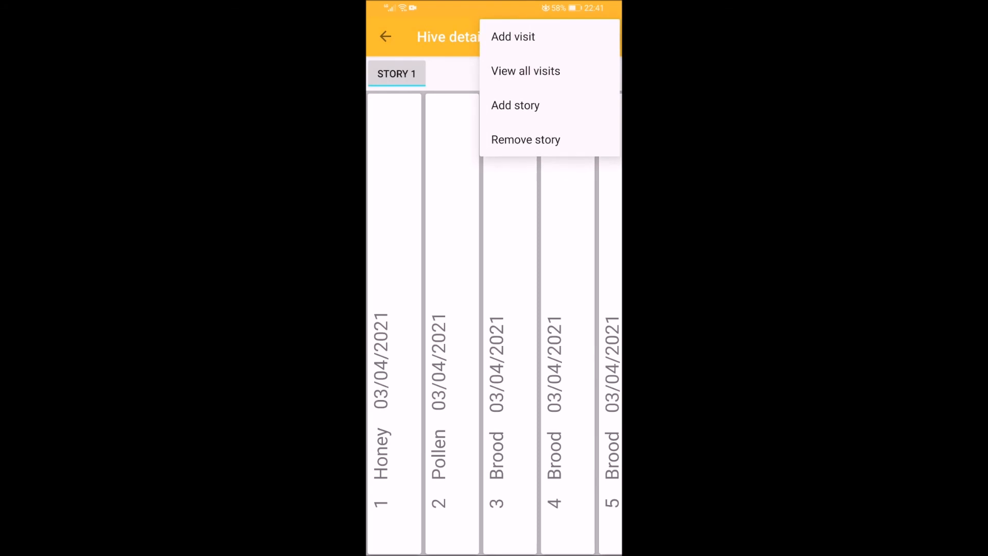
left_click(525, 71)
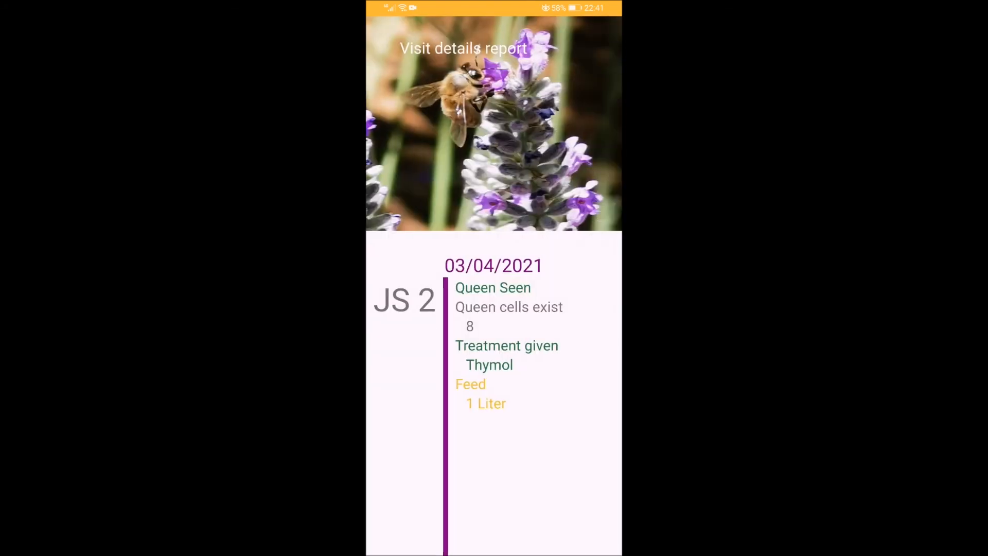